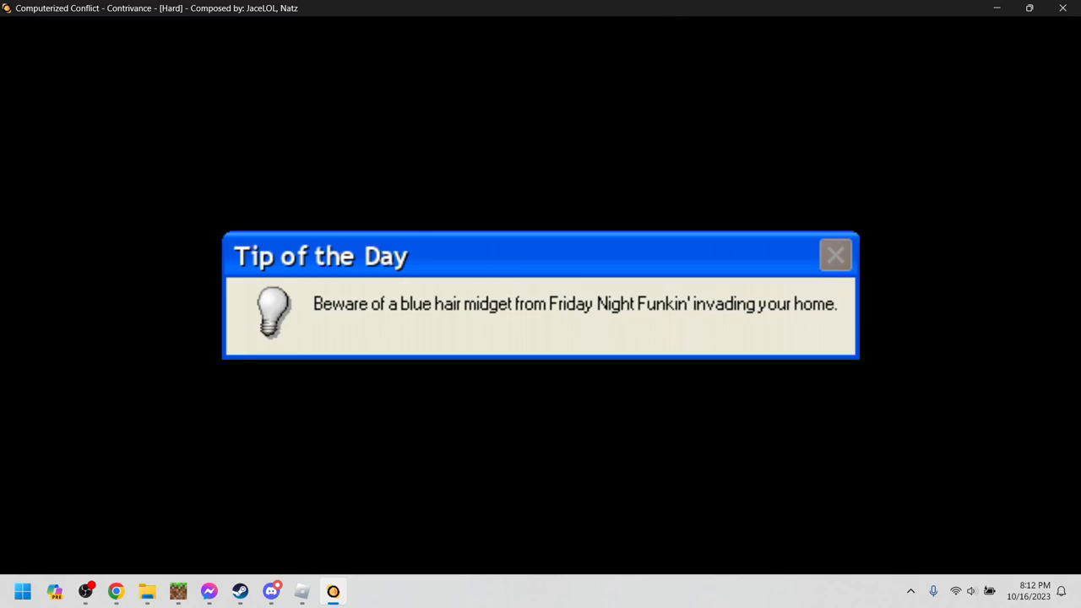
Step: Switch to OBS Studio and nudge the Mic/Aux fader up in the Audio Mixer
{"action": "left_click", "coordinate": [835, 255]}
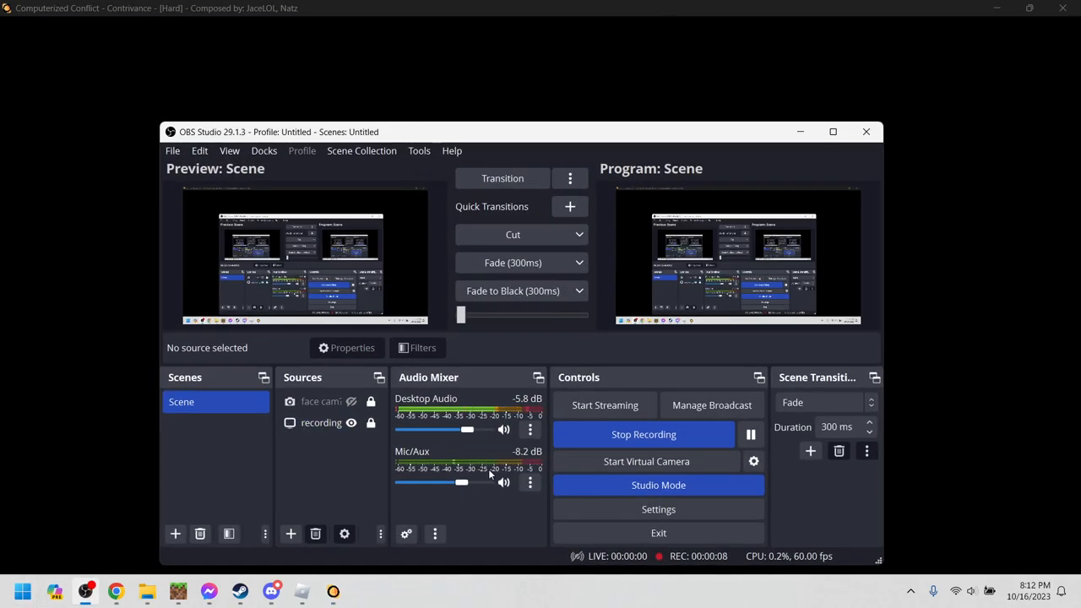
{"action": "left_click_drag", "start_coordinate": [461, 482], "coordinate": [487, 482]}
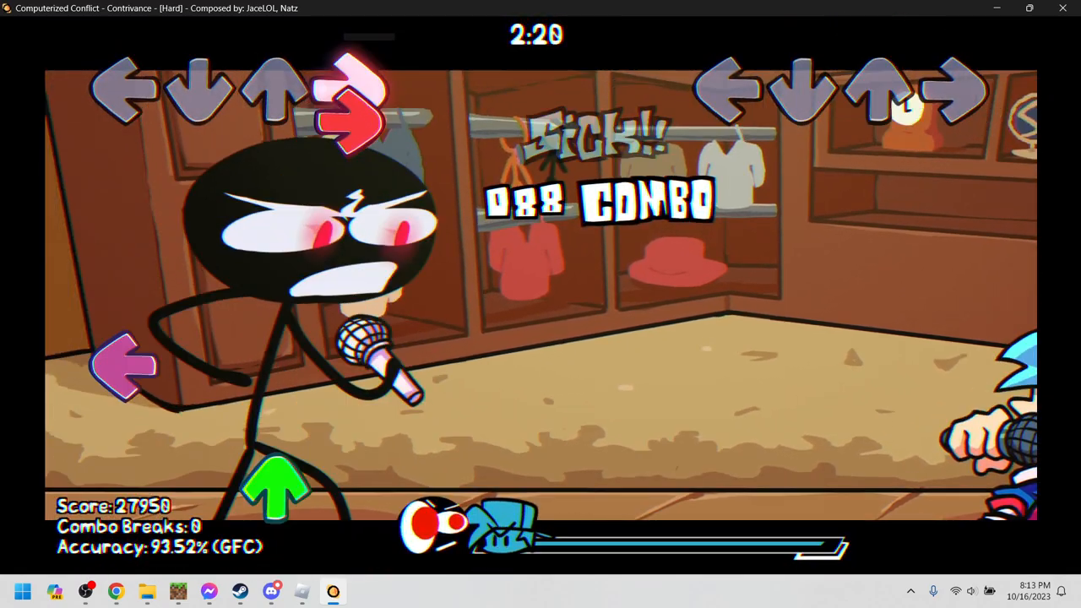
Step: Pause Contrivance with Escape to bring up the pause menu
{"action": "key", "text": "Escape"}
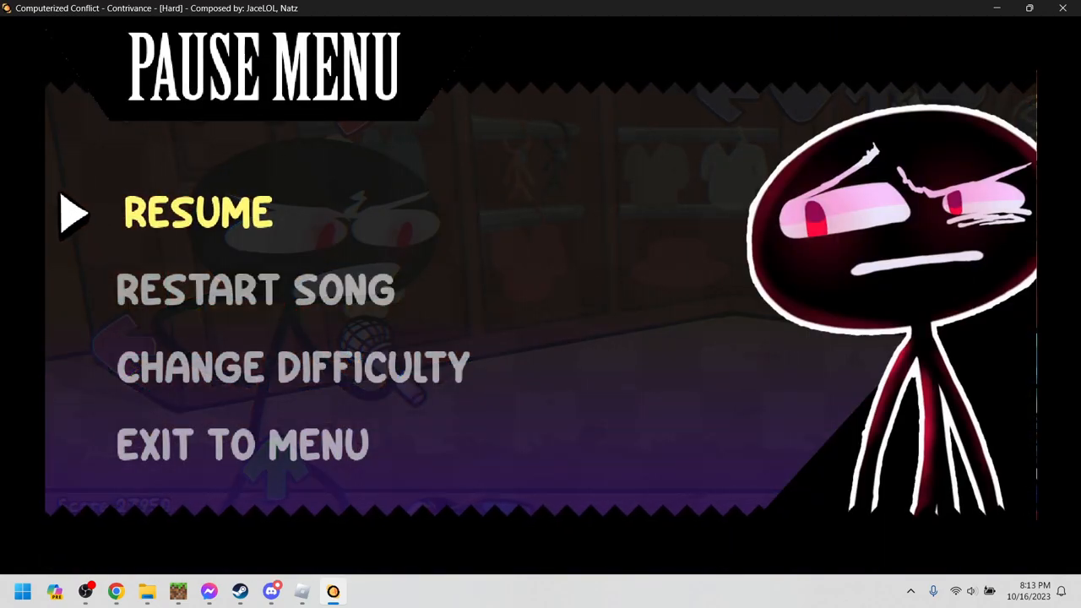
Step: Switch to OBS Studio and lower the Desktop Audio fader to about -6.3 dB
{"action": "left_click", "coordinate": [85, 590]}
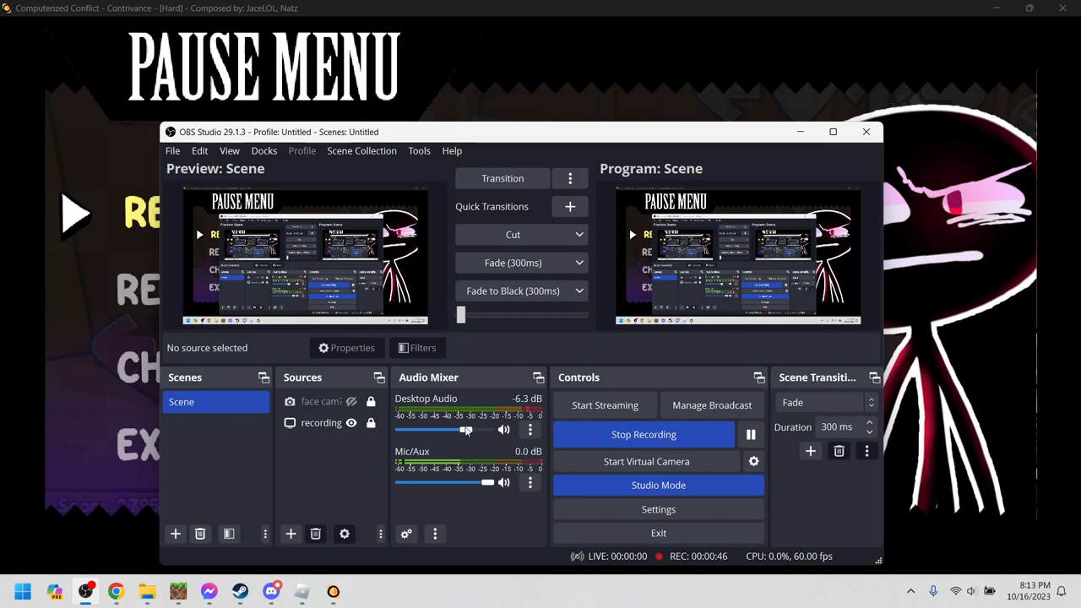
{"action": "left_click_drag", "start_coordinate": [466, 429], "coordinate": [446, 429]}
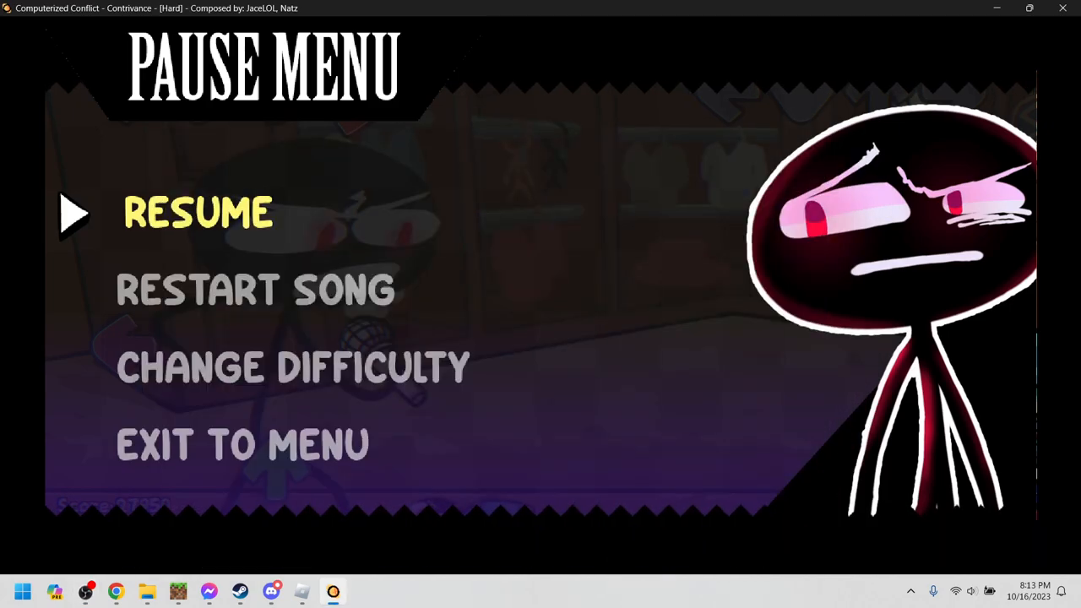
Step: Return to the game, resume Contrivance, and hit the incoming up and left notes
{"action": "left_click", "coordinate": [197, 211]}
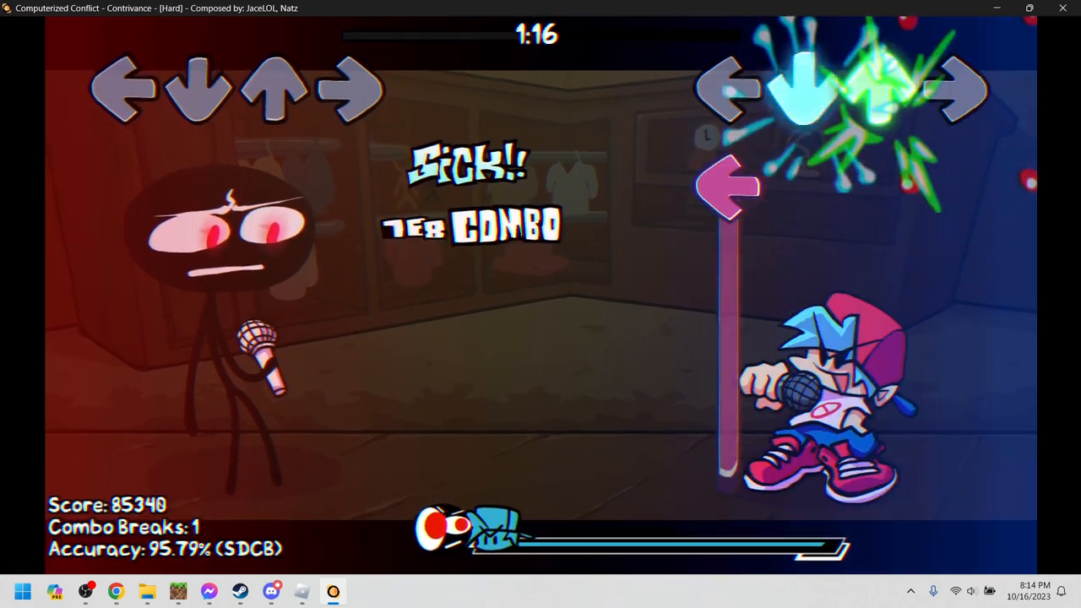
{"action": "key", "text": "up"}
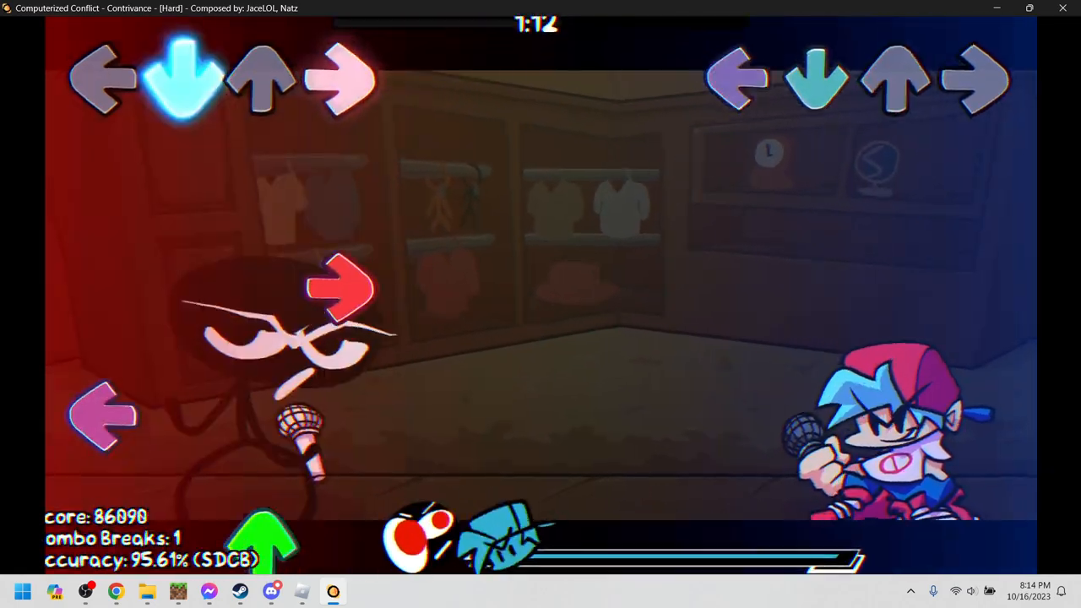
{"action": "key", "text": "left"}
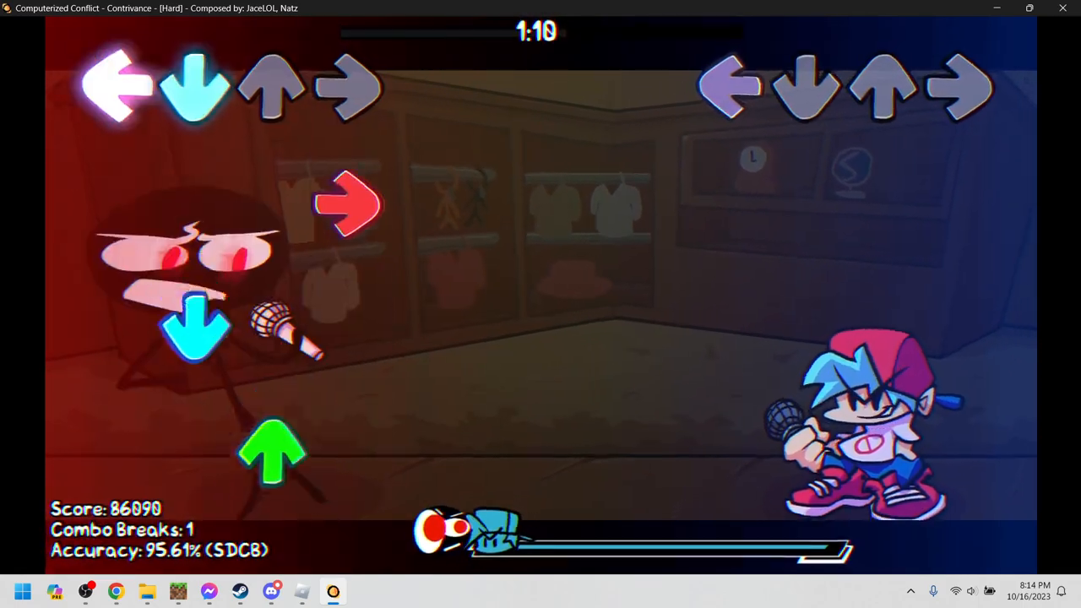
{"action": "key", "text": "up"}
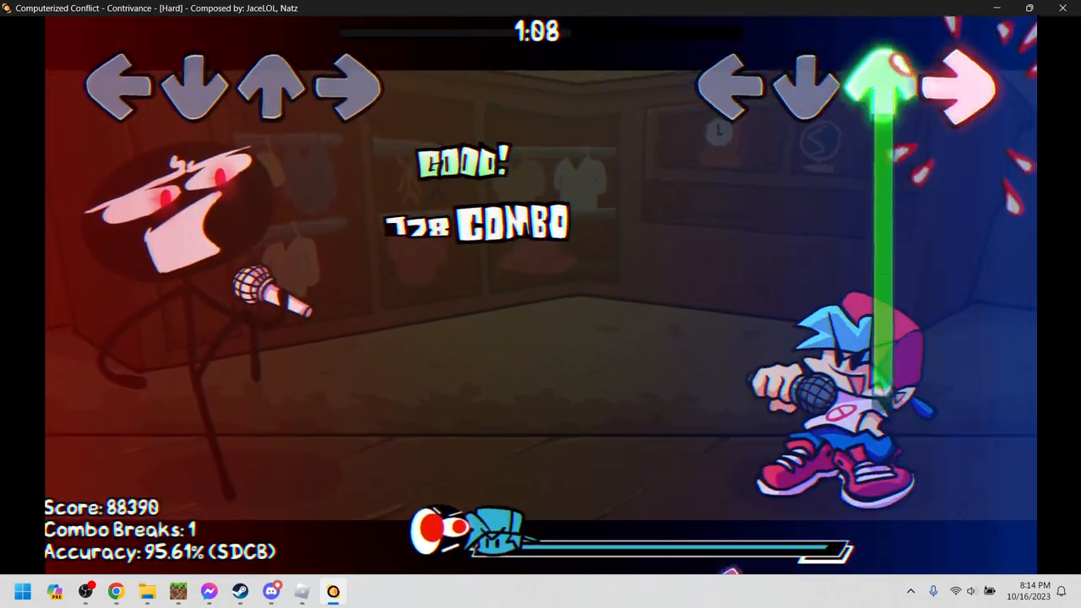
{"action": "key", "text": "up"}
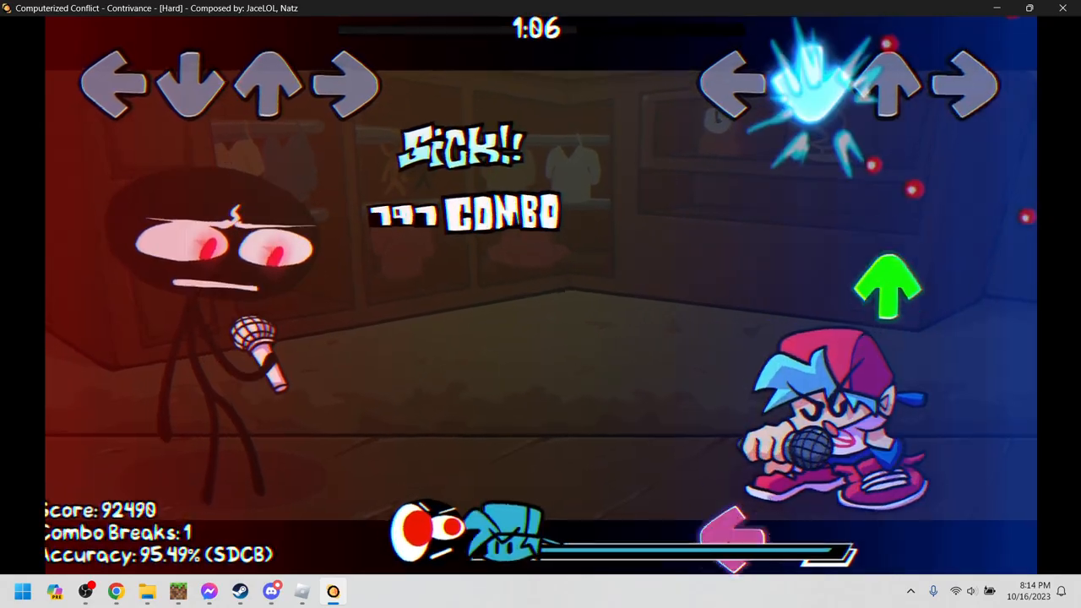